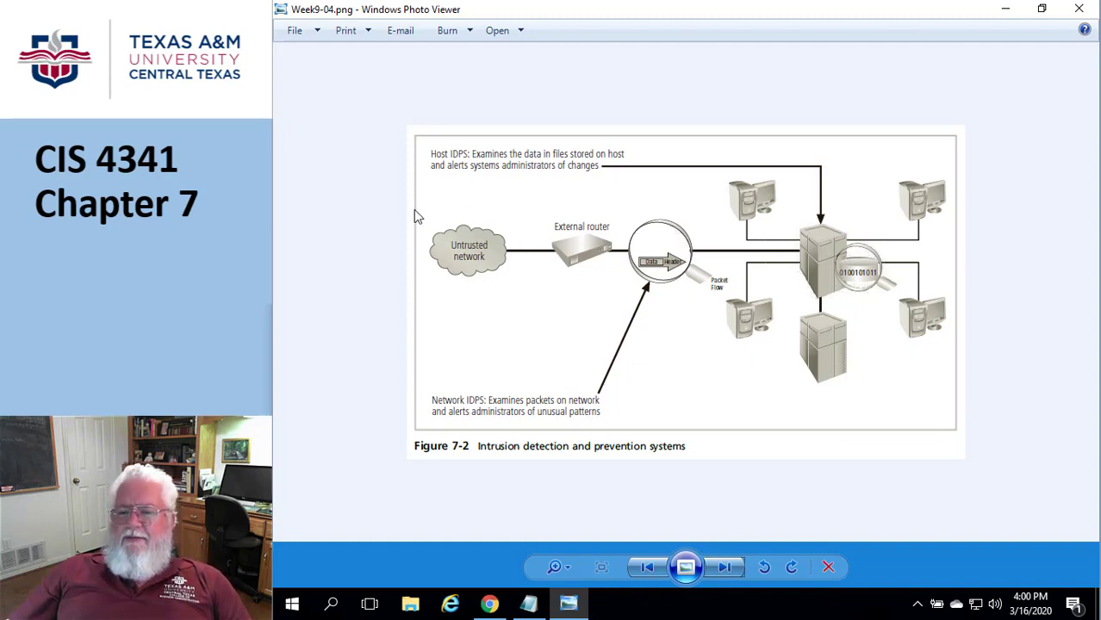
mouse_move(345, 232)
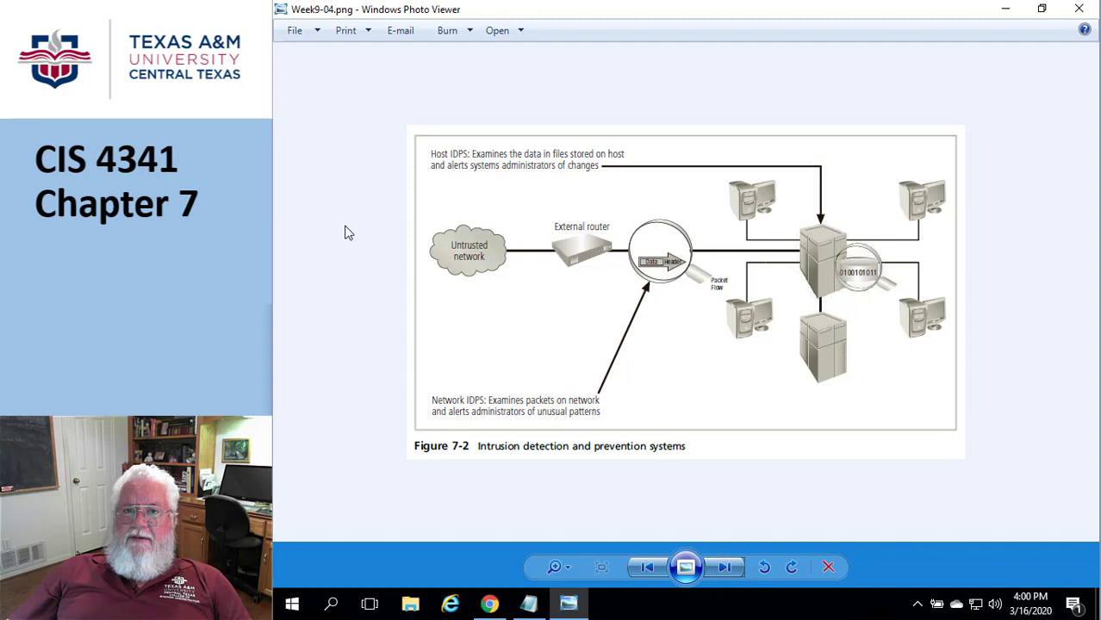